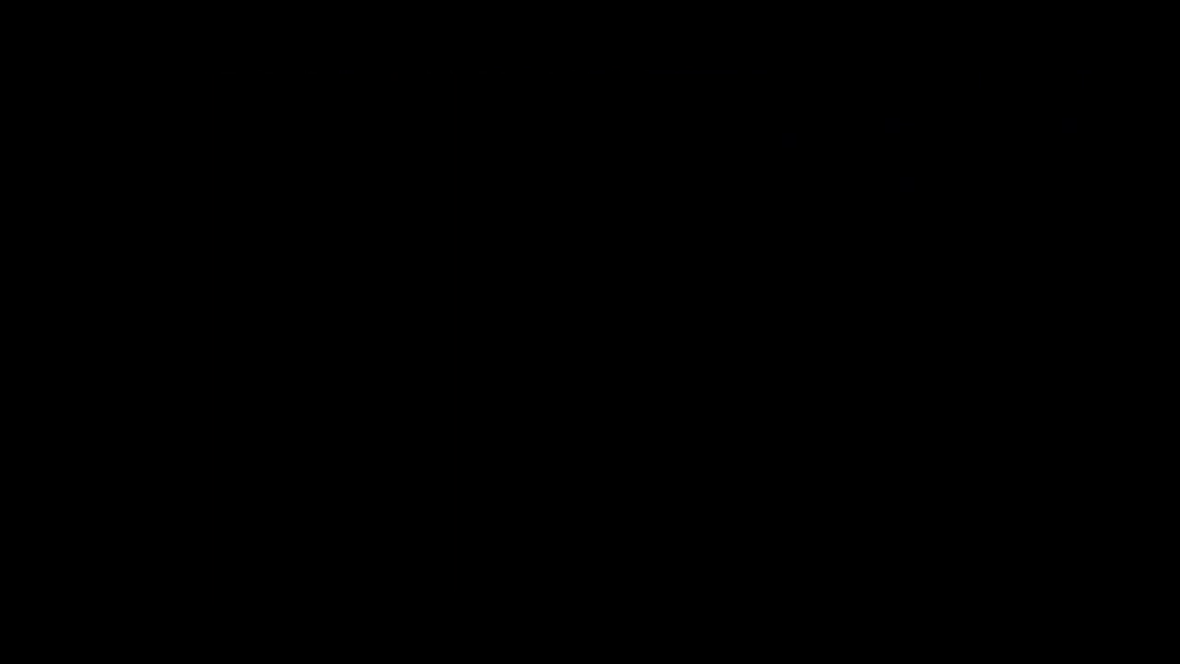
left_click(590, 332)
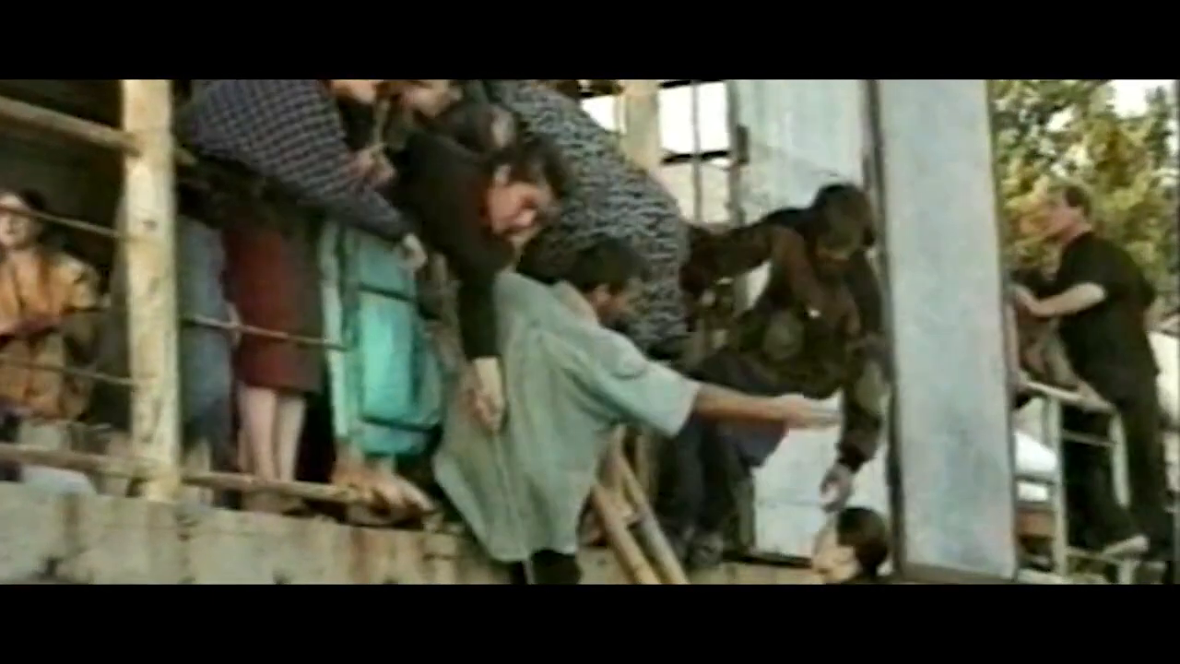